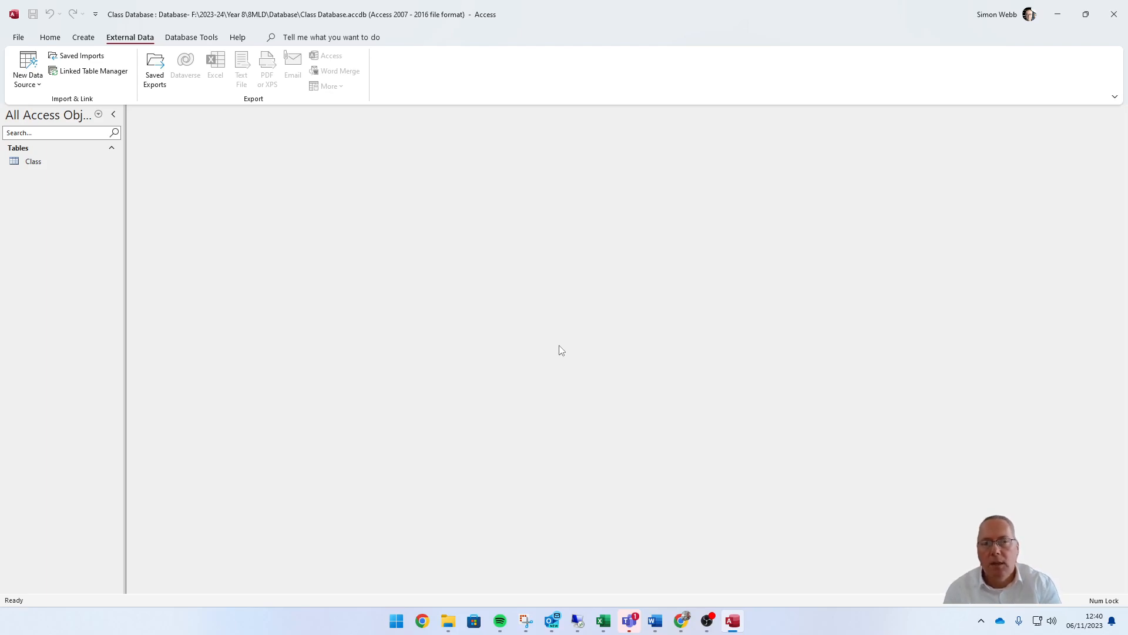
pyautogui.moveTo(574, 330)
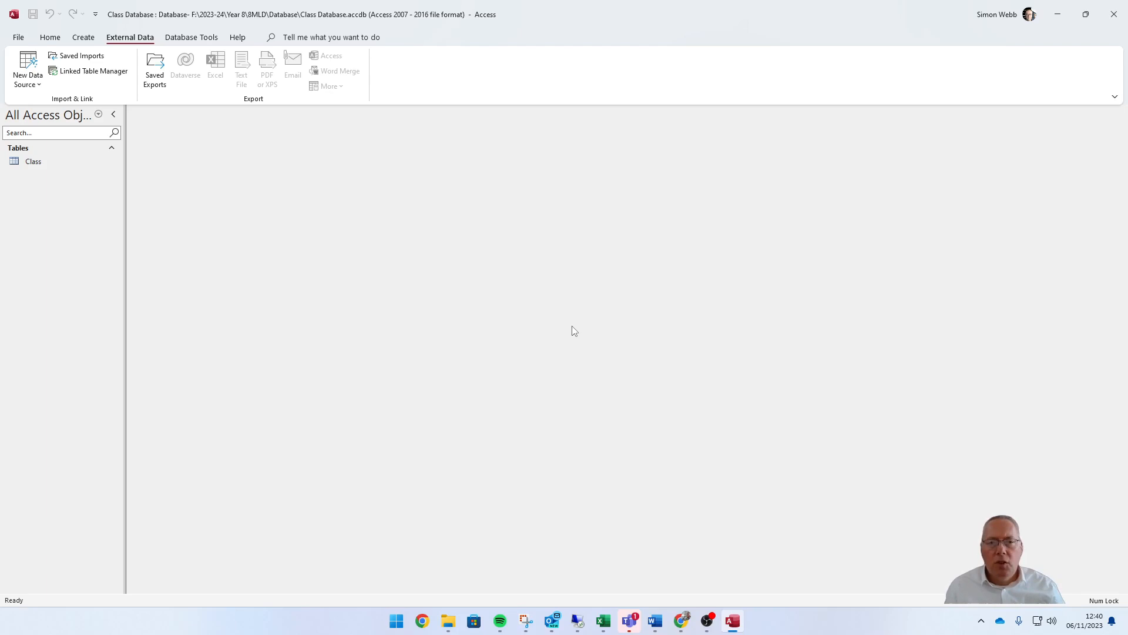
pyautogui.moveTo(466, 268)
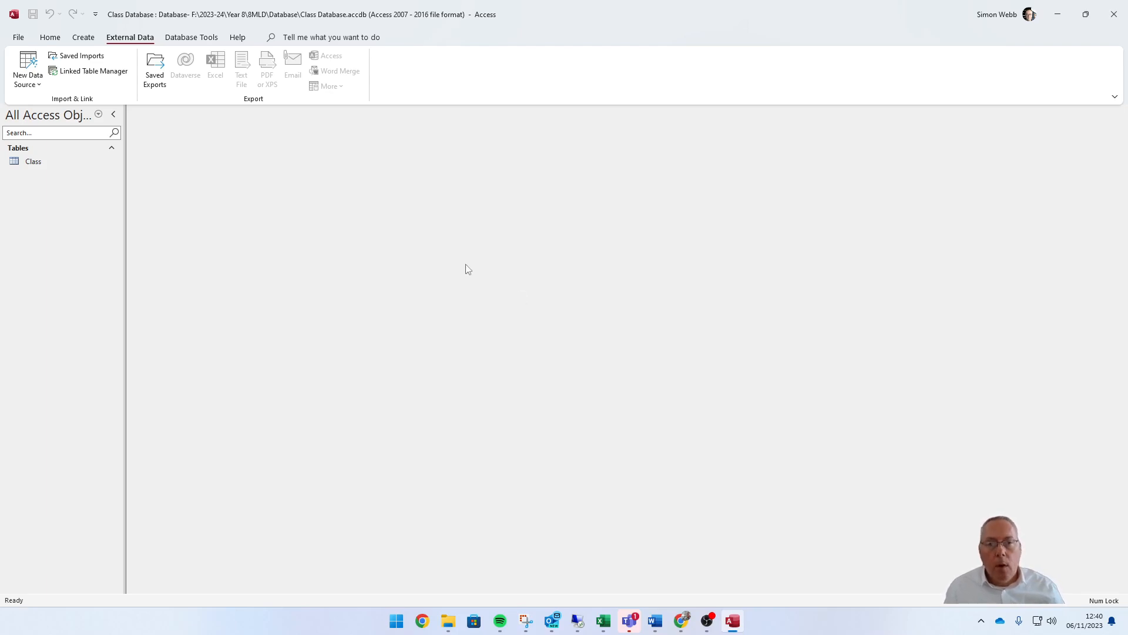
# Open the Class table and inspect the First Name and neighbouring fields' properties
pyautogui.click(33, 161)
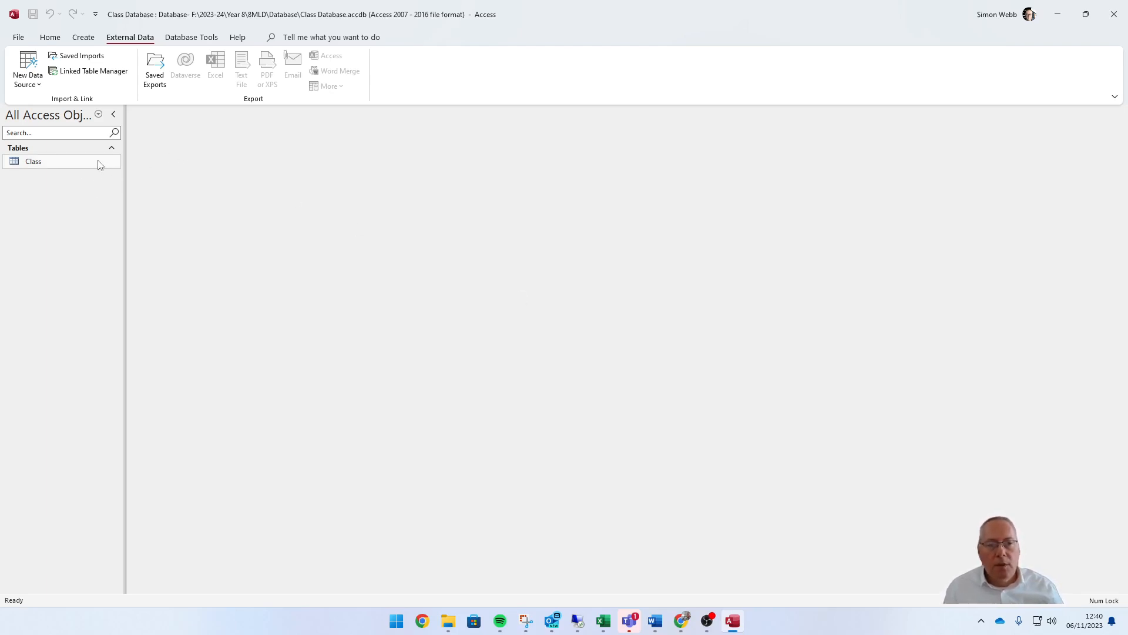
pyautogui.rightClick(33, 161)
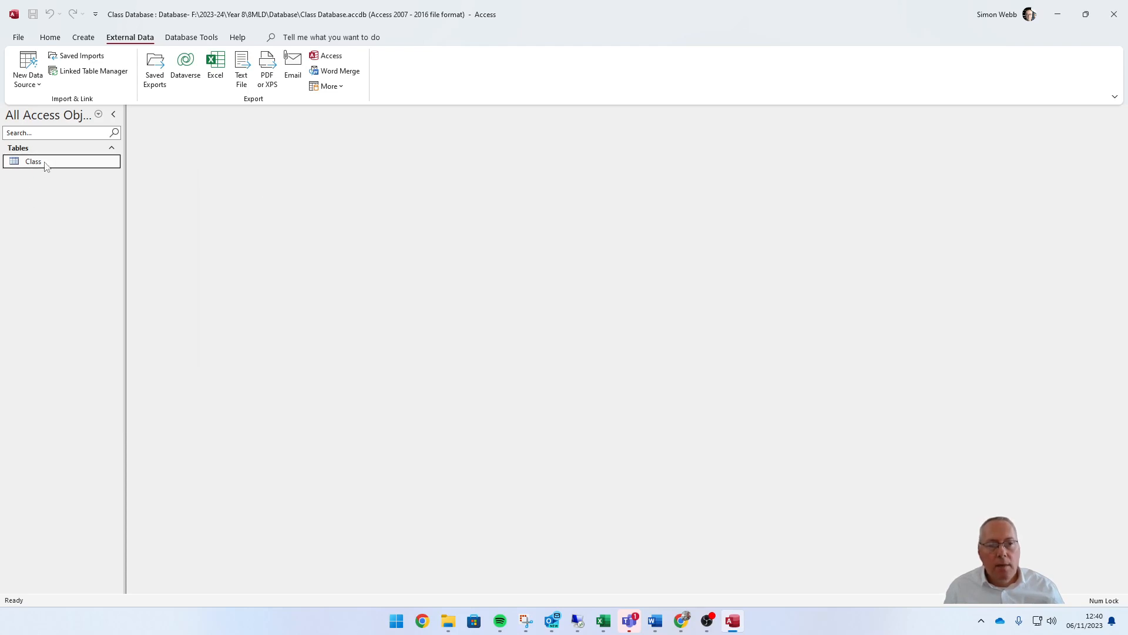
pyautogui.doubleClick(33, 161)
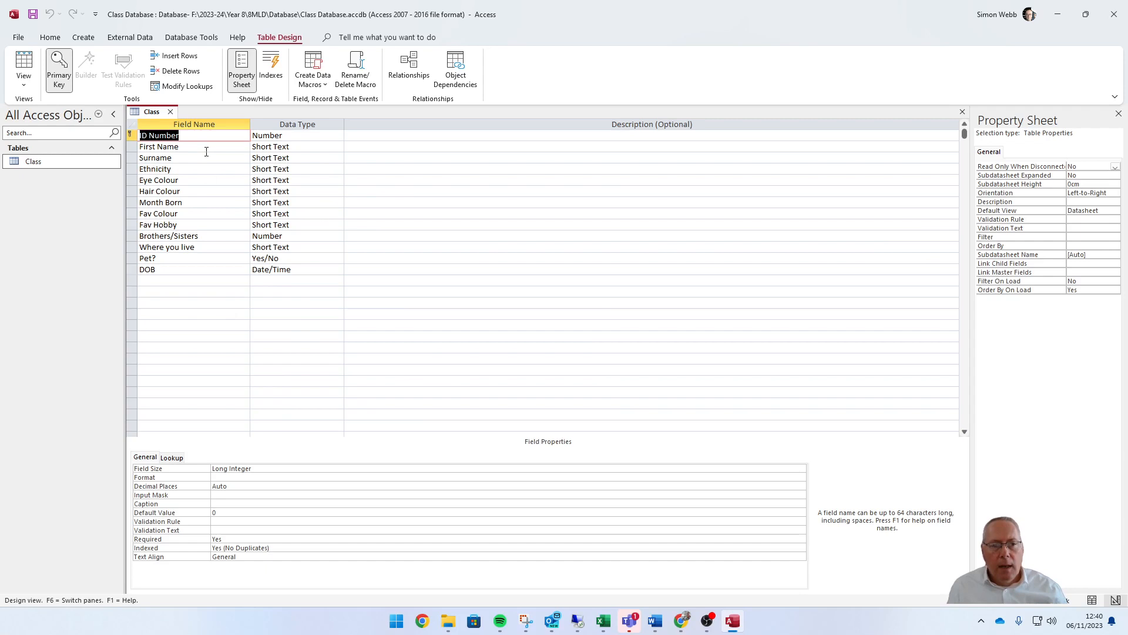
pyautogui.click(159, 145)
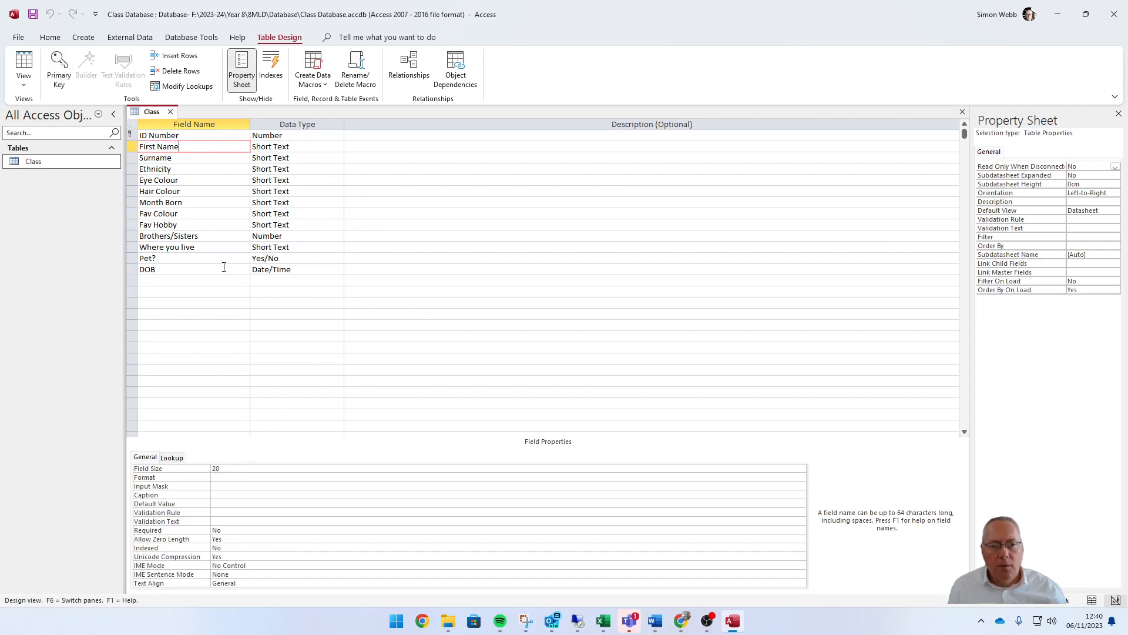
pyautogui.click(155, 168)
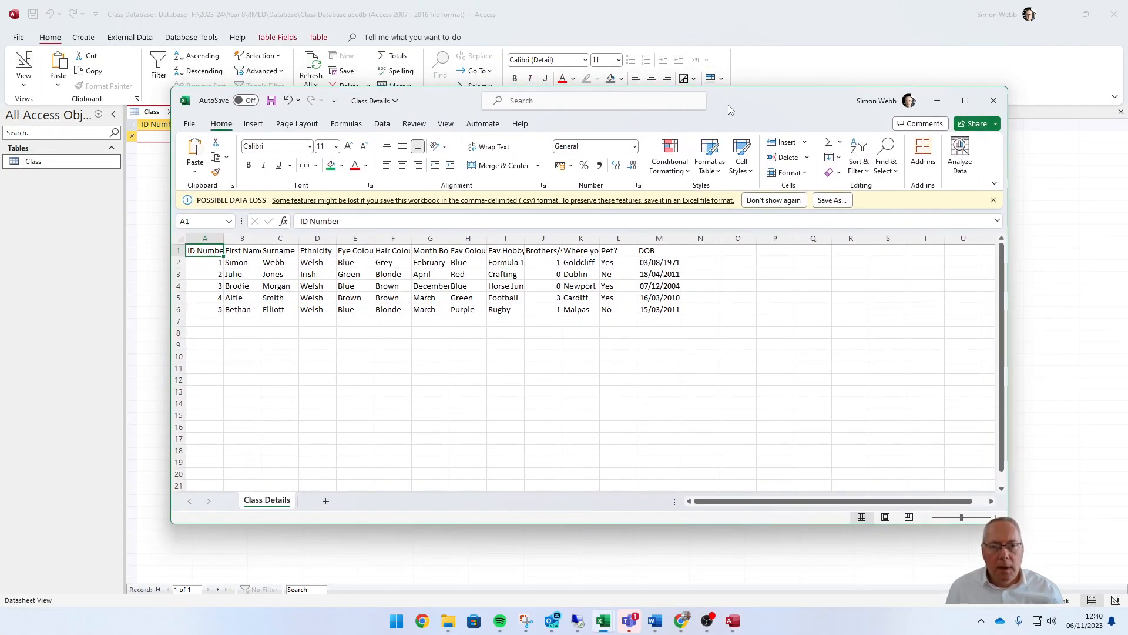
pyautogui.moveTo(531, 291)
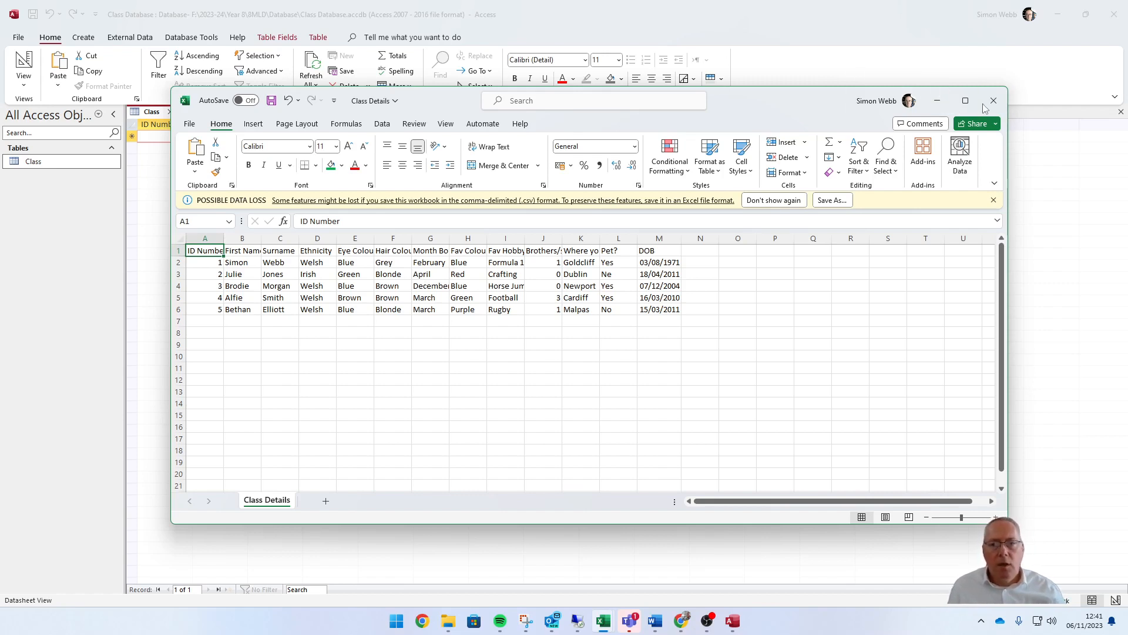
# Close the Class Details workbook in Excel, answering the save prompt, to return to Access
pyautogui.click(994, 101)
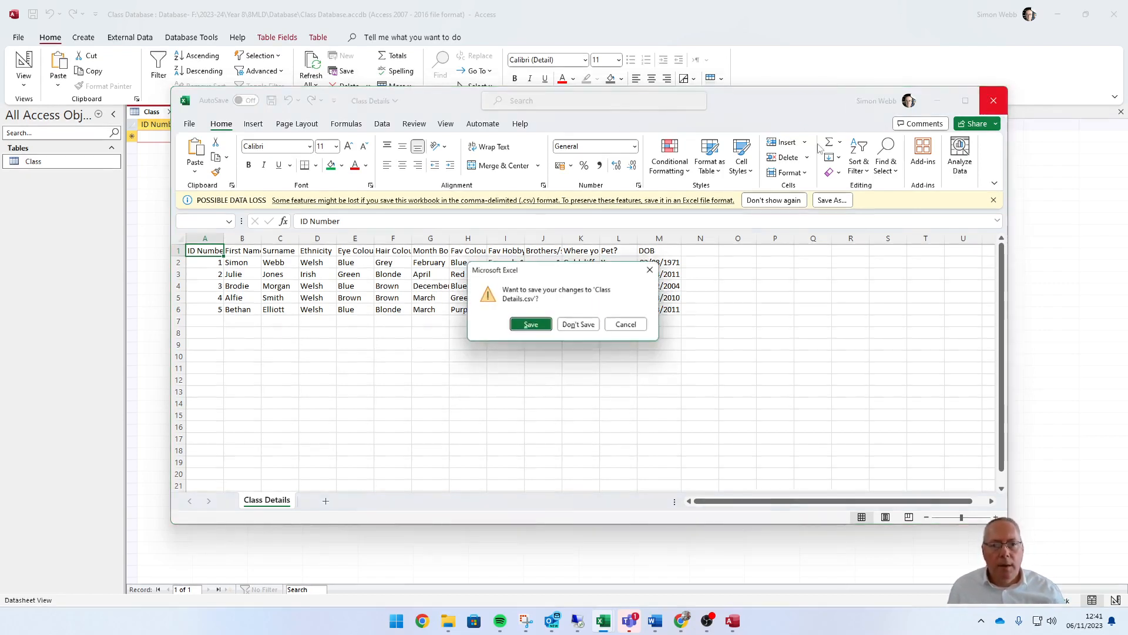
pyautogui.click(577, 324)
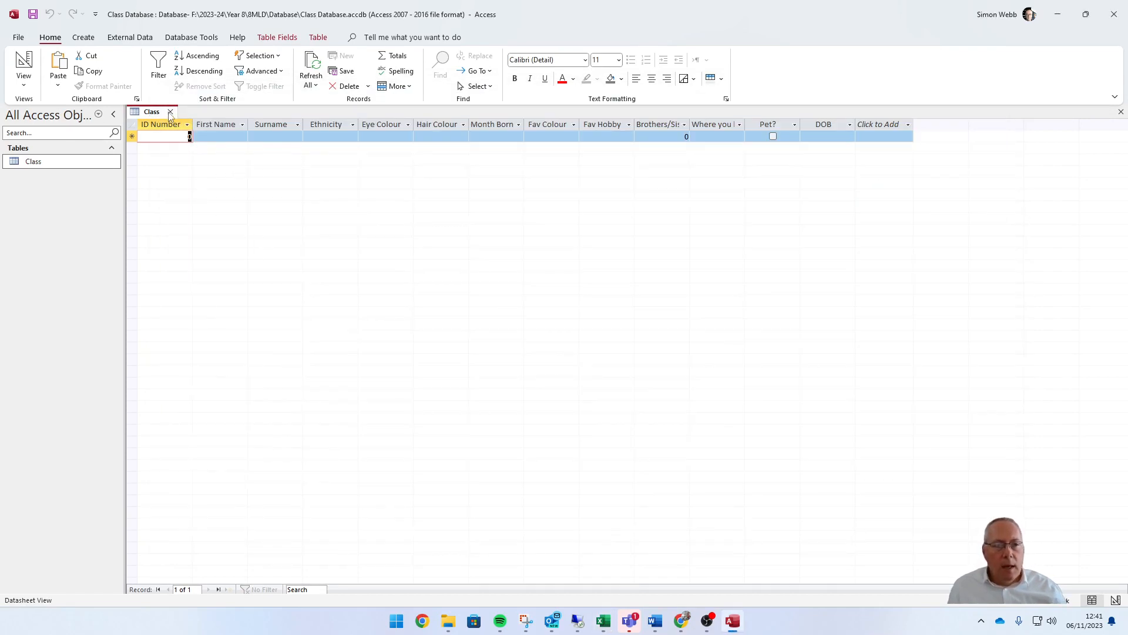
# Close the Class table and bring up the External Data import-from-file choices
pyautogui.click(170, 112)
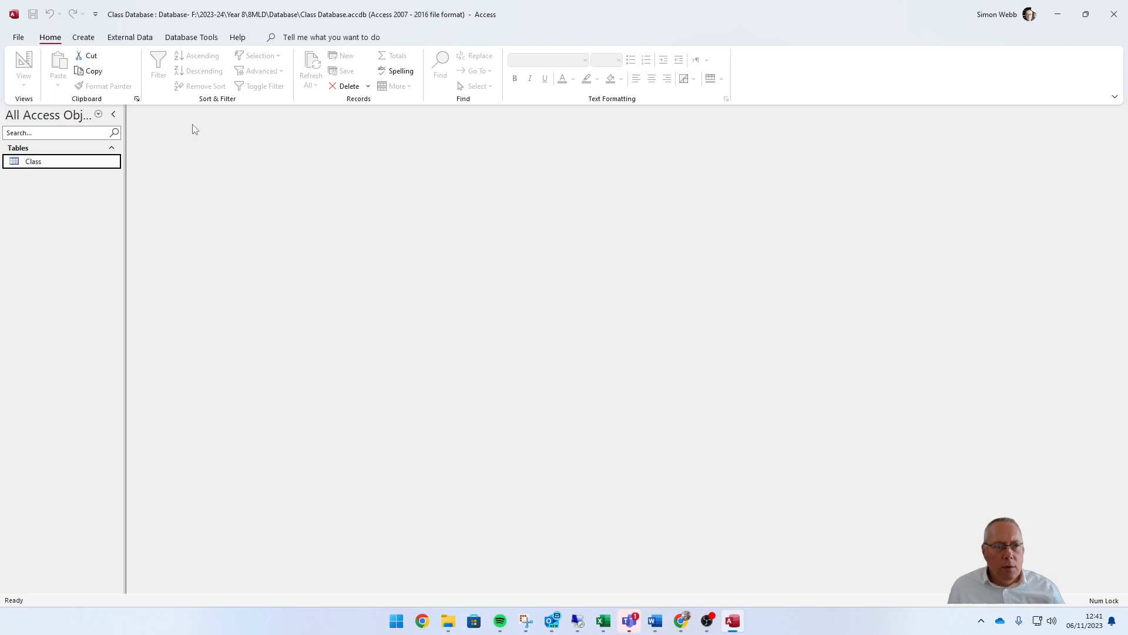
pyautogui.moveTo(203, 190)
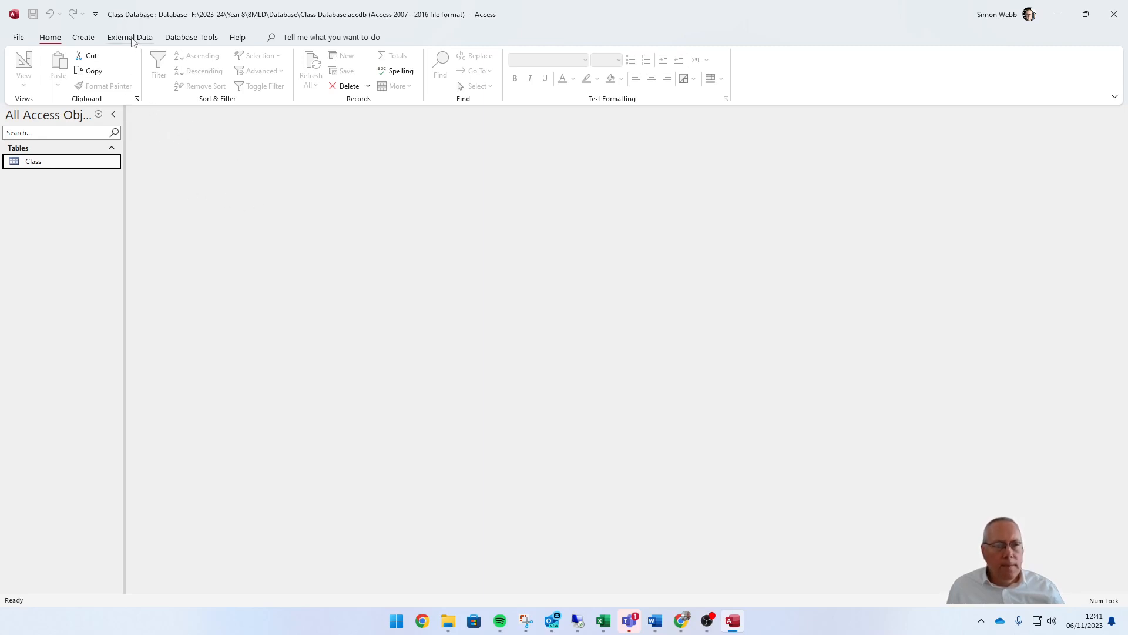
pyautogui.click(129, 37)
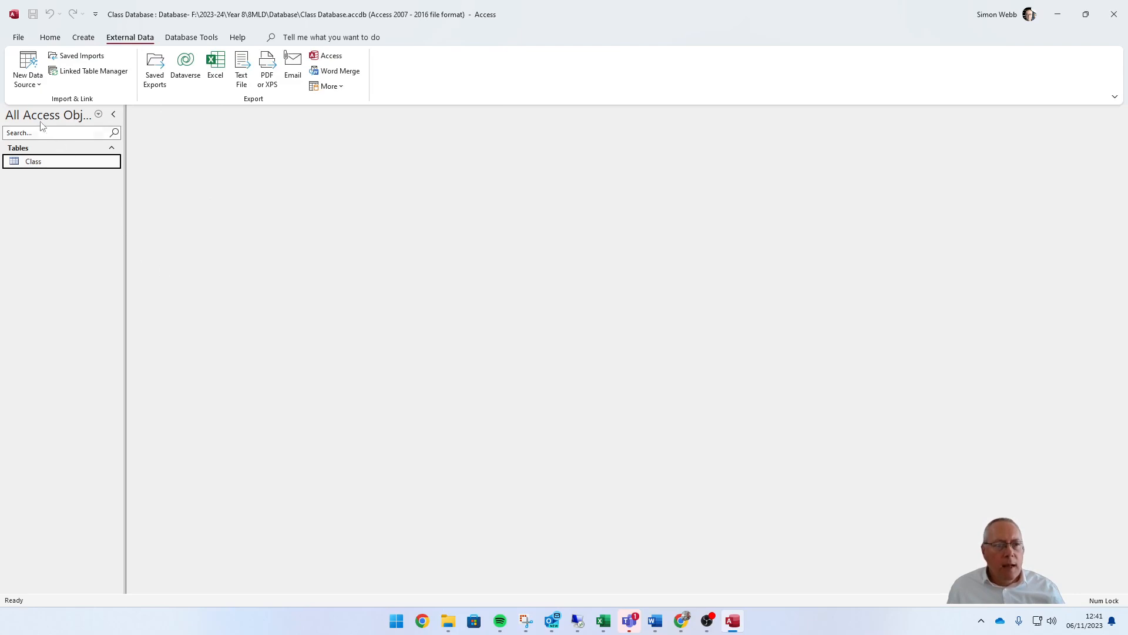
pyautogui.click(27, 70)
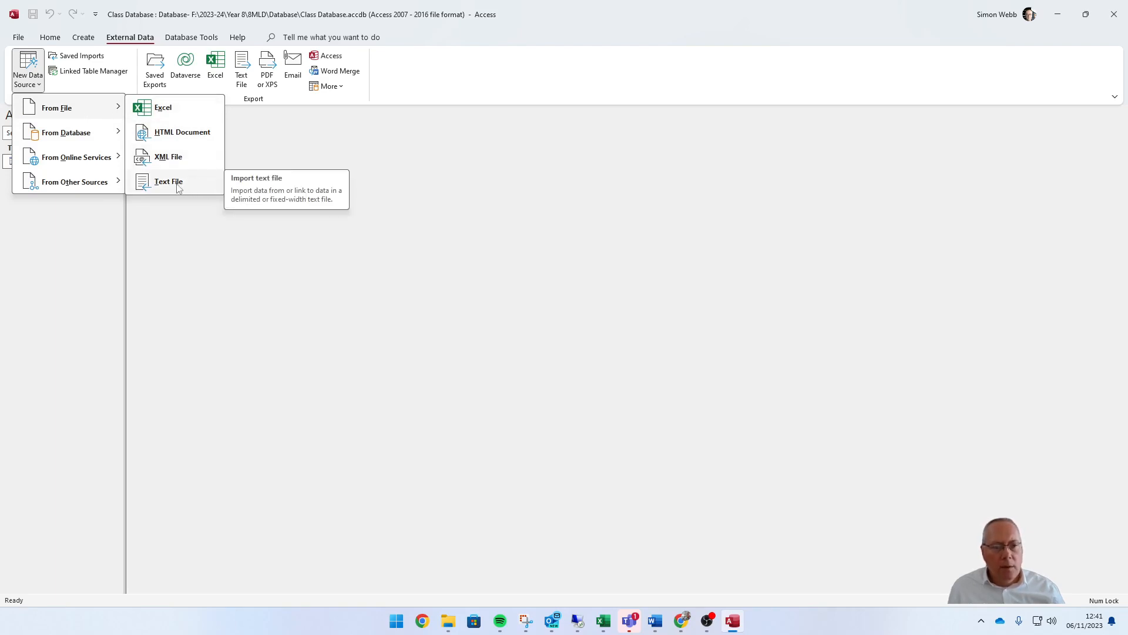
# Choose Text File as the import source, opening the Get External Data dialog
pyautogui.click(168, 181)
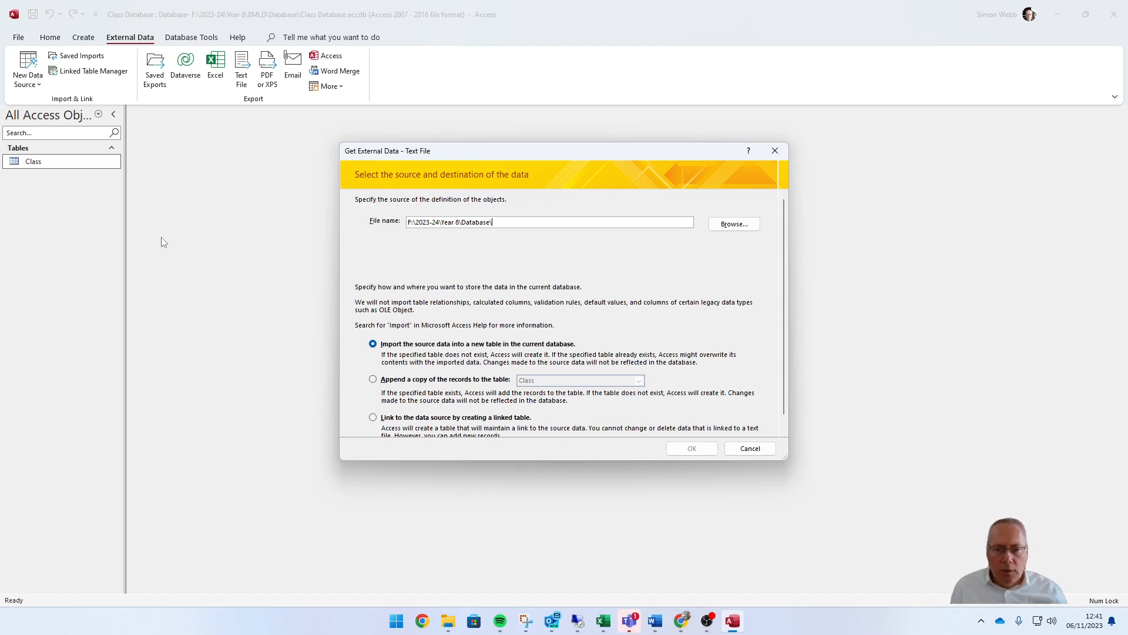
pyautogui.moveTo(686, 265)
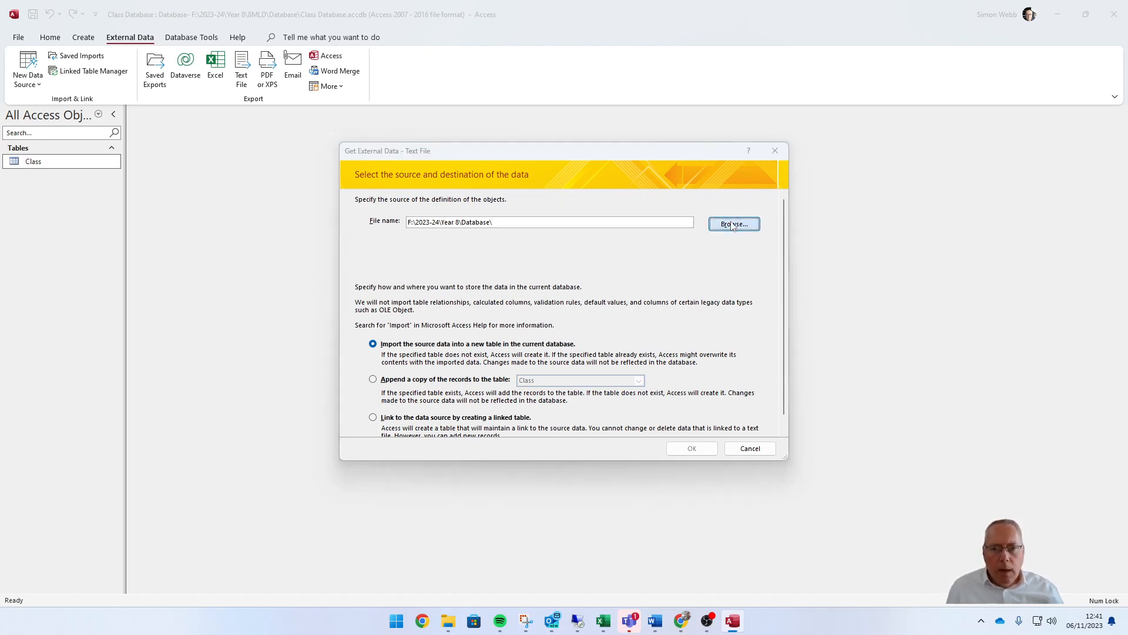
# Browse to Year 8 > Database and select Class Details.csv as the file to import
pyautogui.click(734, 224)
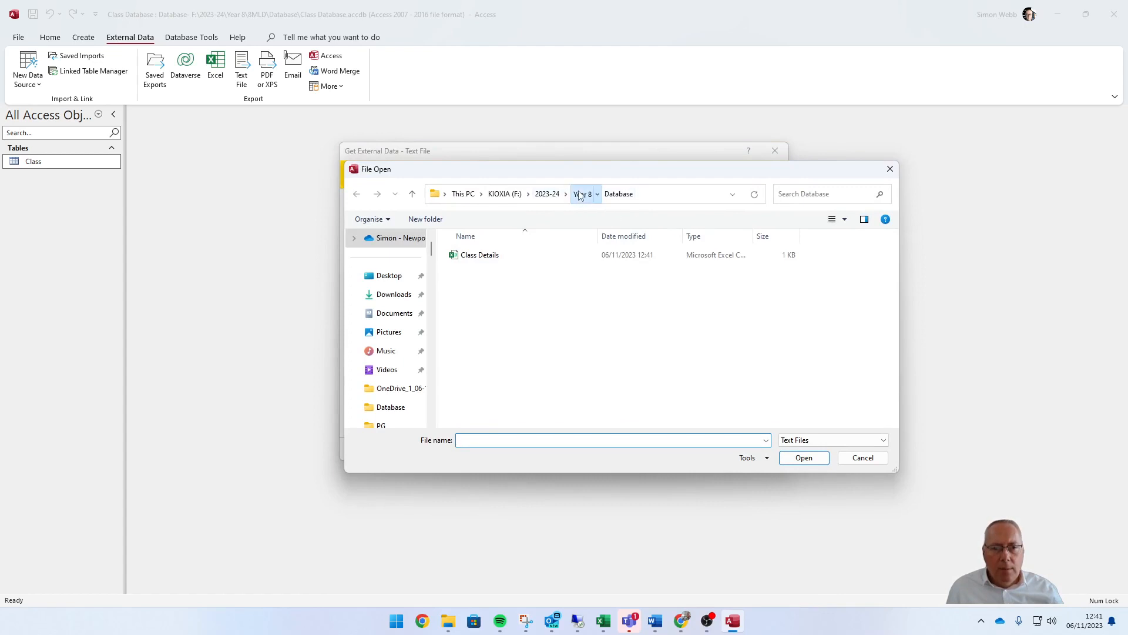
pyautogui.click(546, 194)
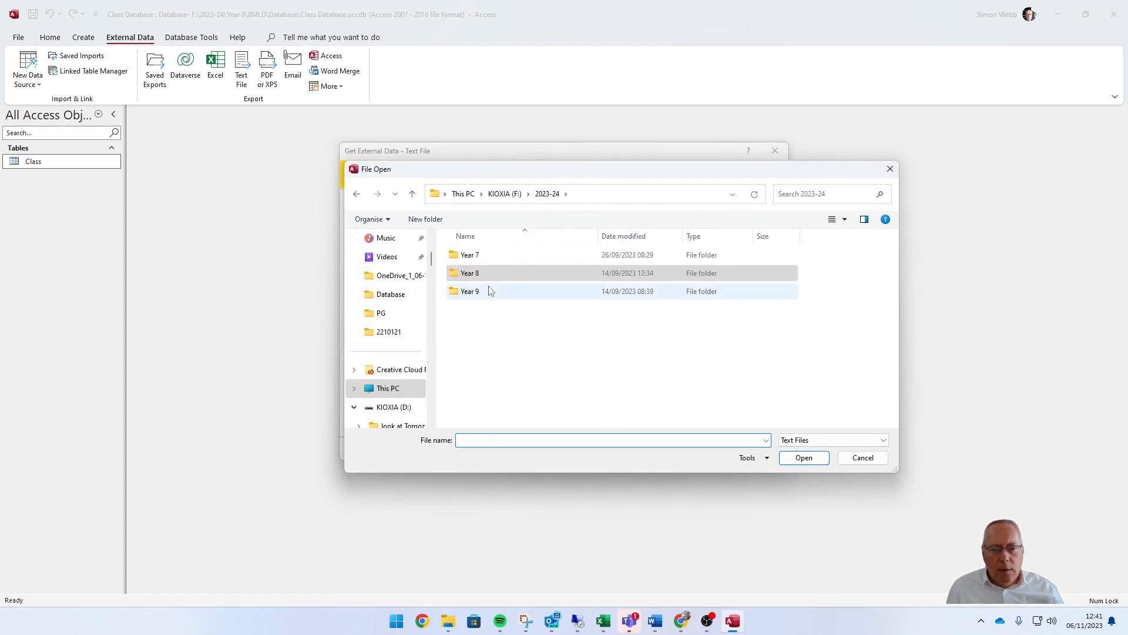
pyautogui.doubleClick(469, 272)
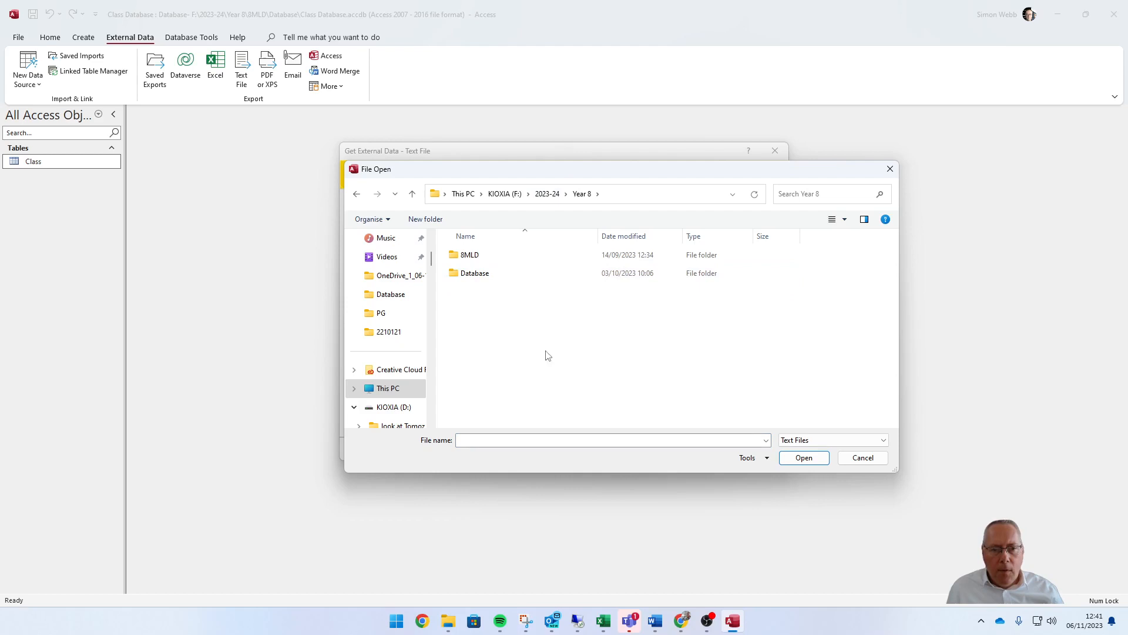
pyautogui.doubleClick(474, 273)
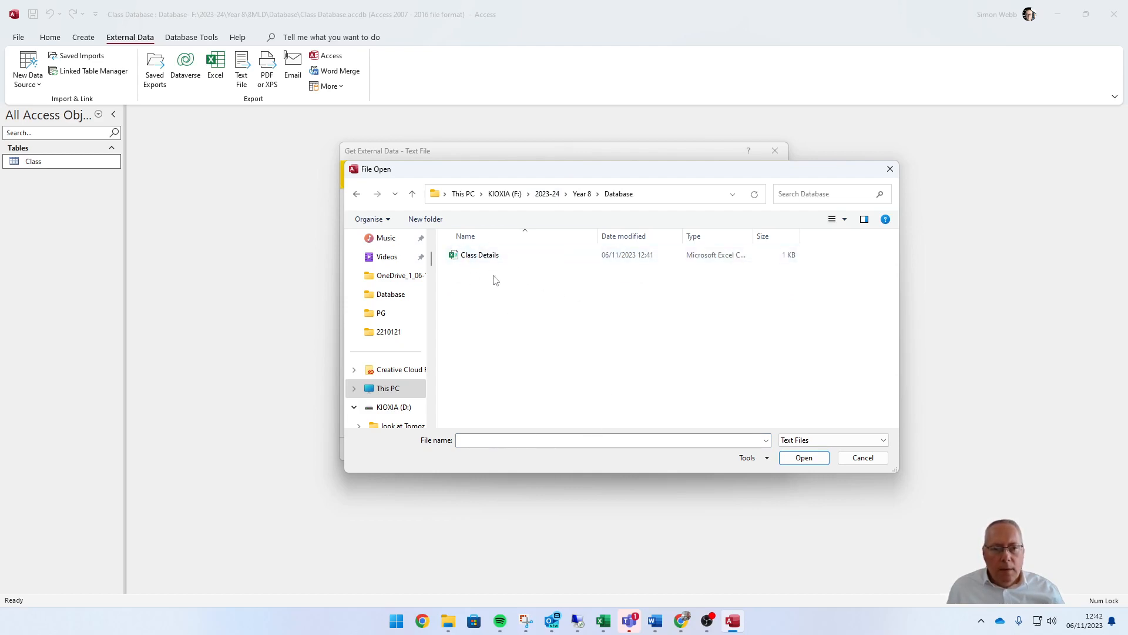
pyautogui.click(479, 255)
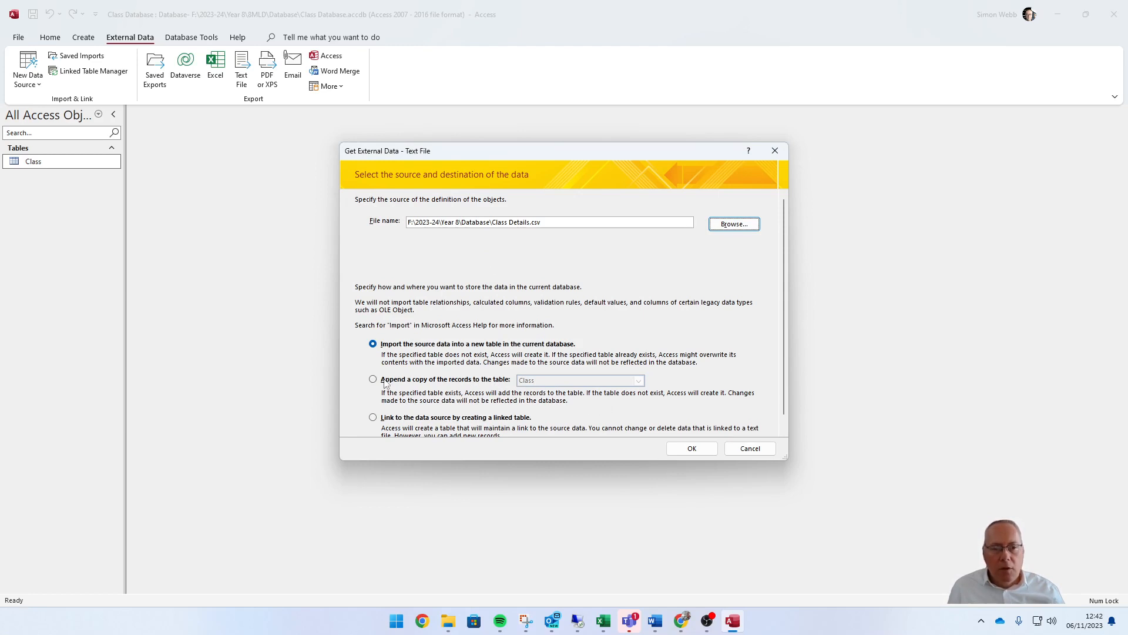
# Choose to append the records to the Class table and confirm, starting the Import Text Wizard
pyautogui.click(373, 380)
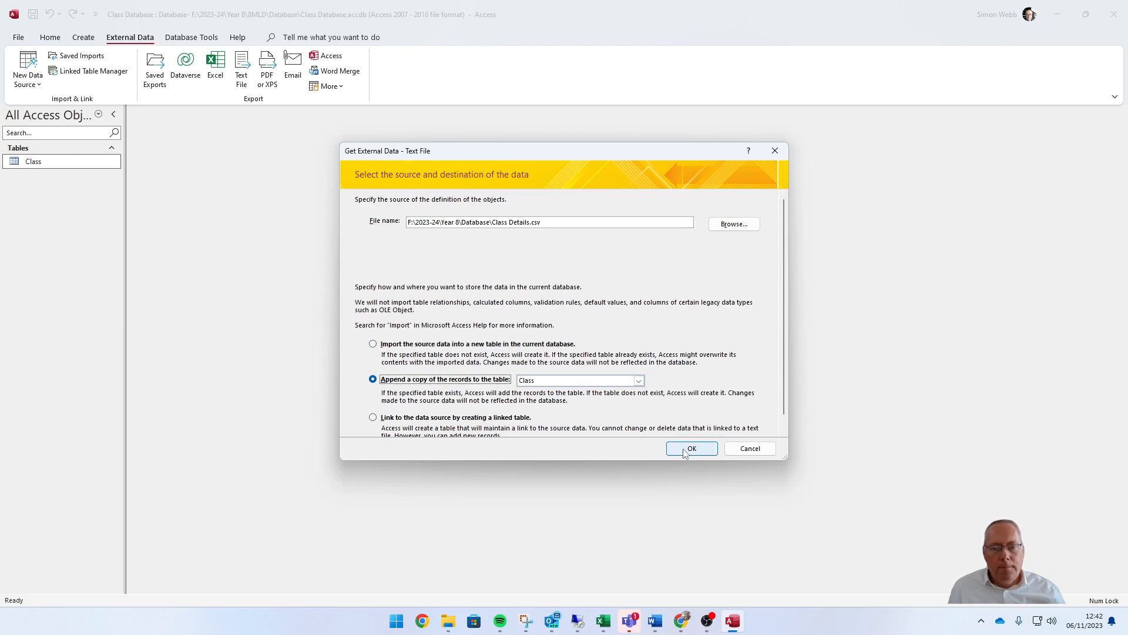
pyautogui.click(691, 448)
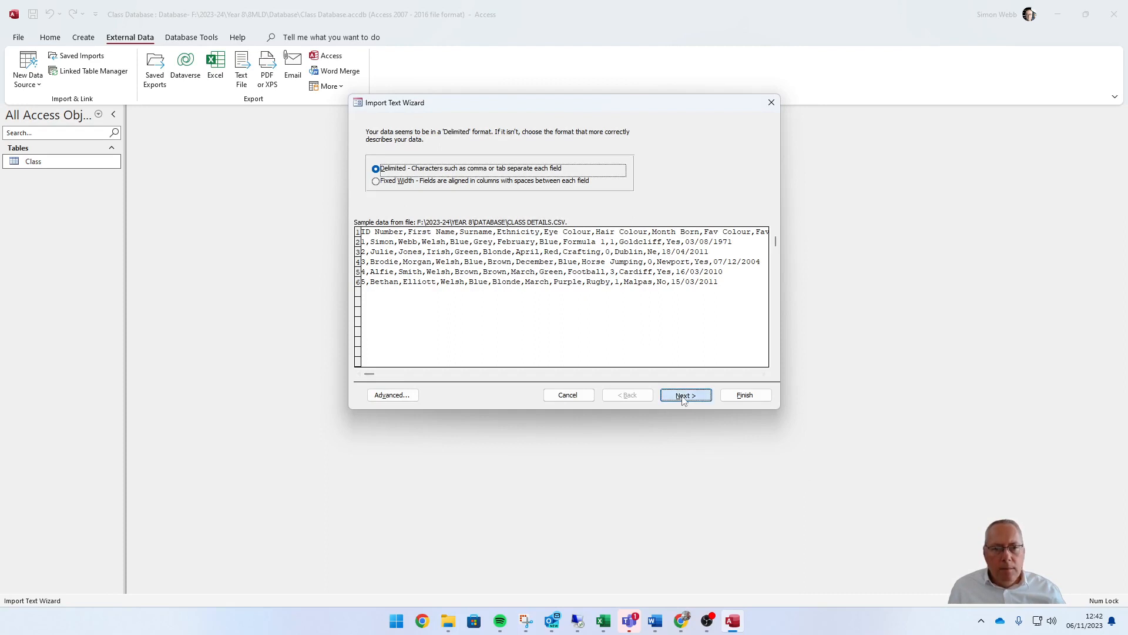
# Keep Delimited with commas, mark the first row as field names, and reach the final wizard step
pyautogui.click(684, 395)
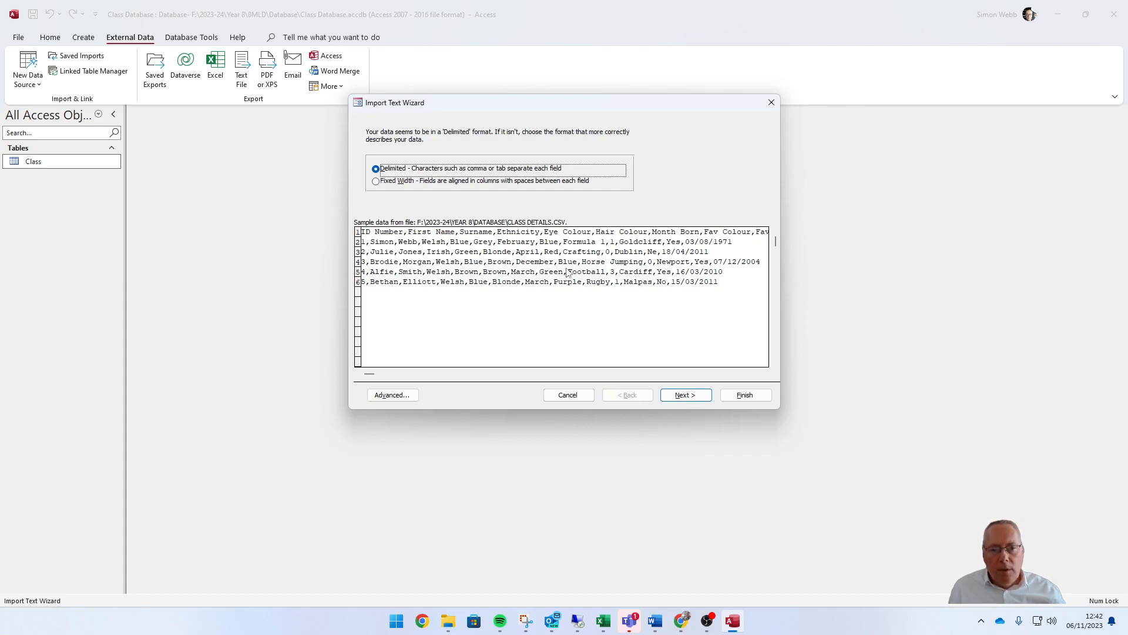
pyautogui.click(684, 395)
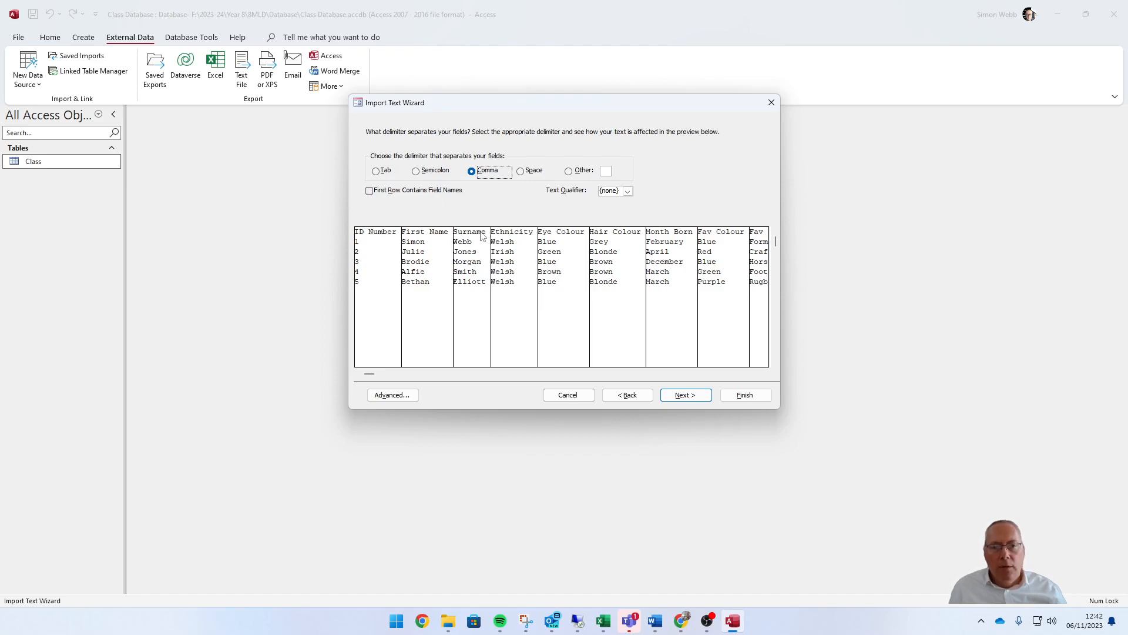
pyautogui.moveTo(501, 256)
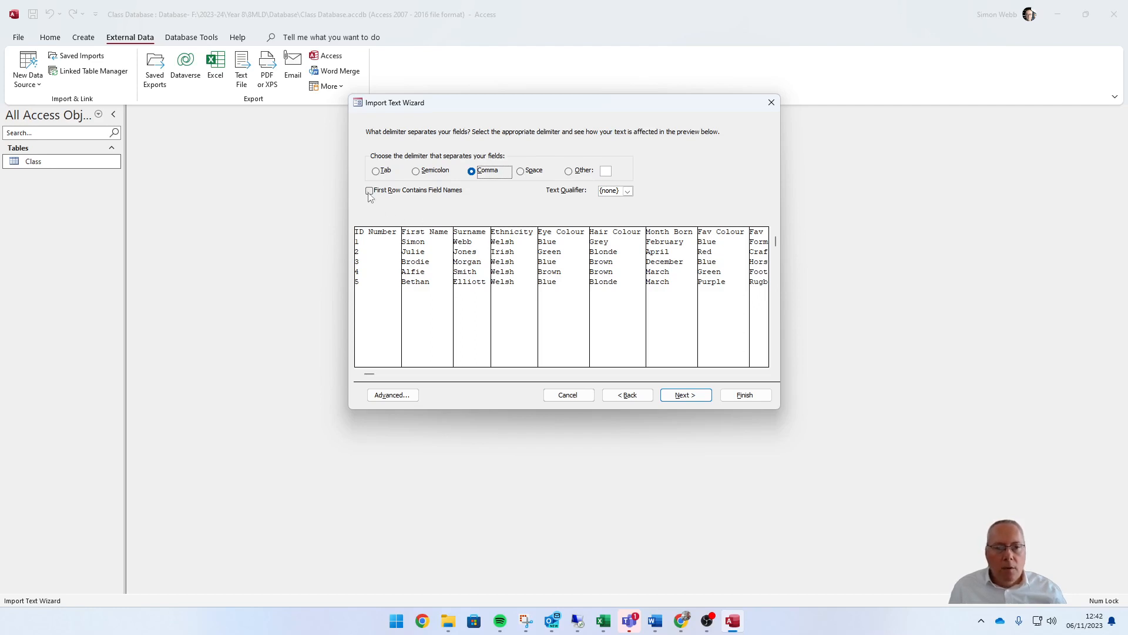
pyautogui.click(369, 190)
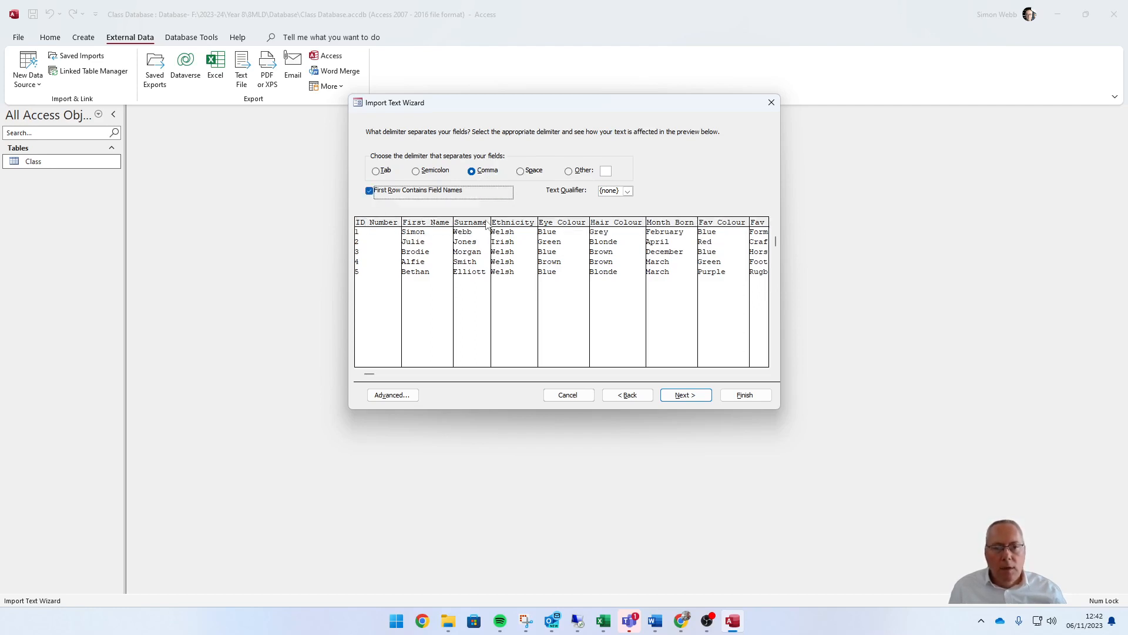
pyautogui.moveTo(655, 519)
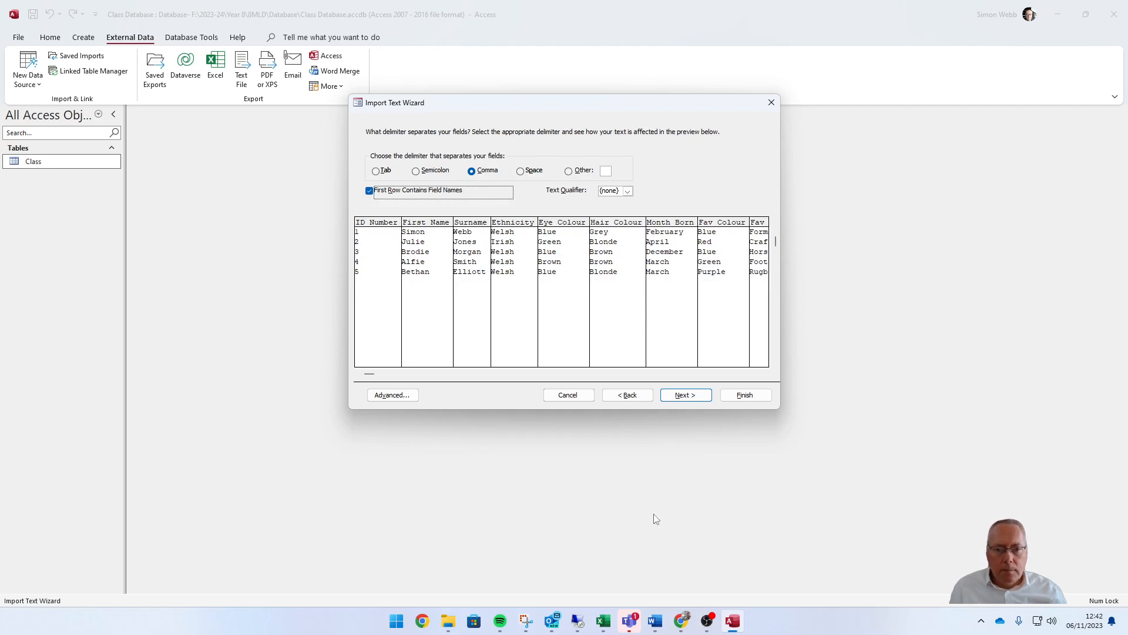
pyautogui.moveTo(684, 395)
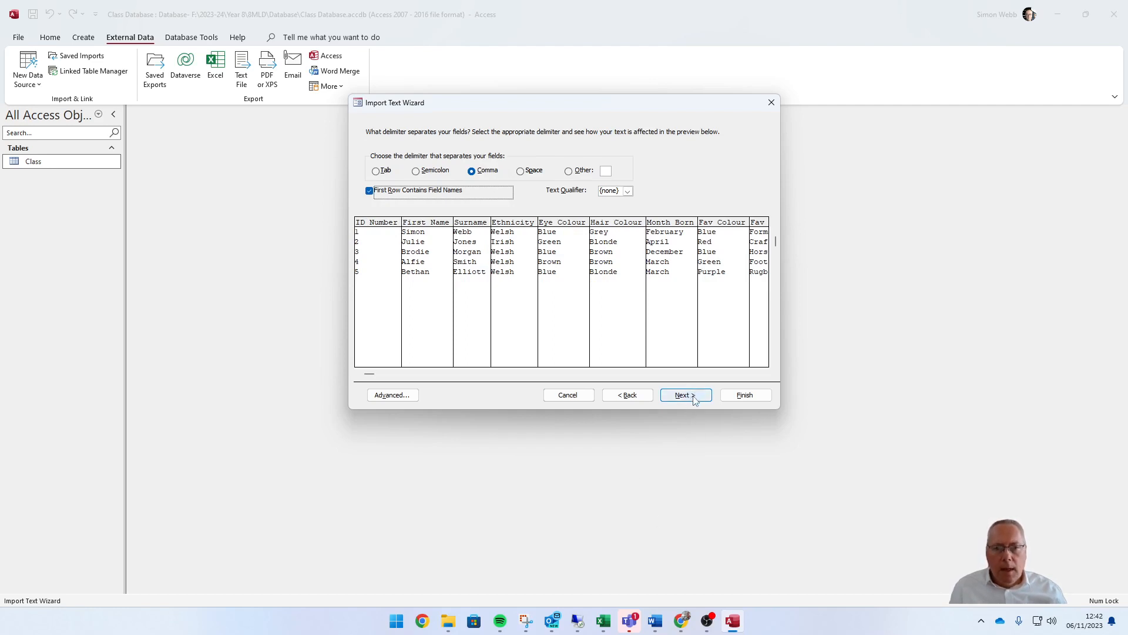
pyautogui.click(682, 395)
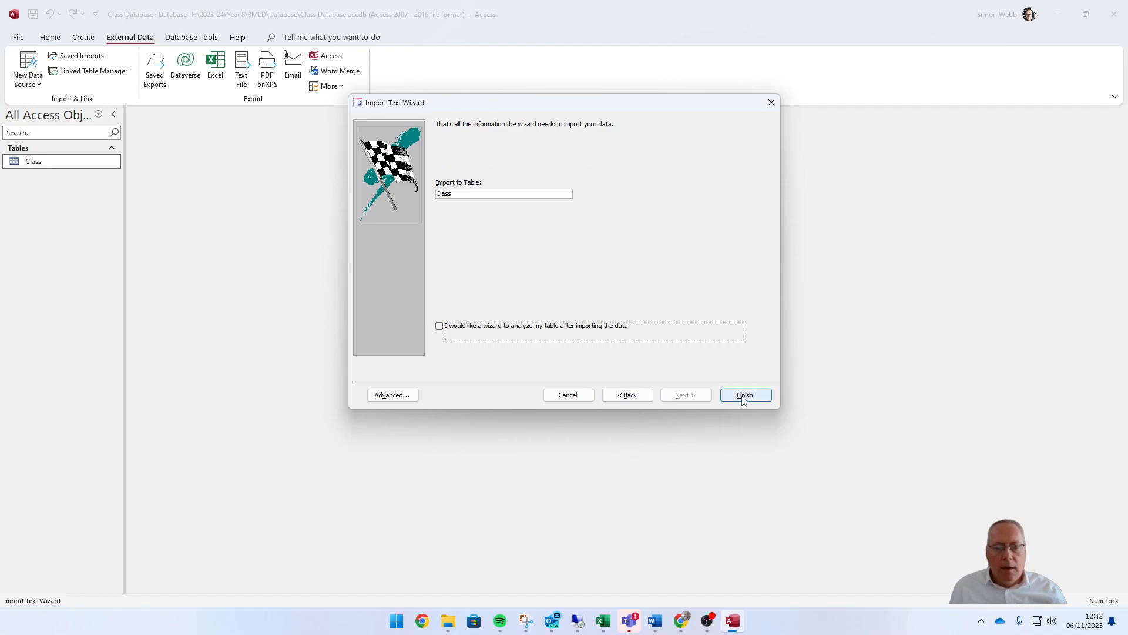
# Finish the import past the warning, close the summary, and reopen Class showing five student records
pyautogui.click(745, 395)
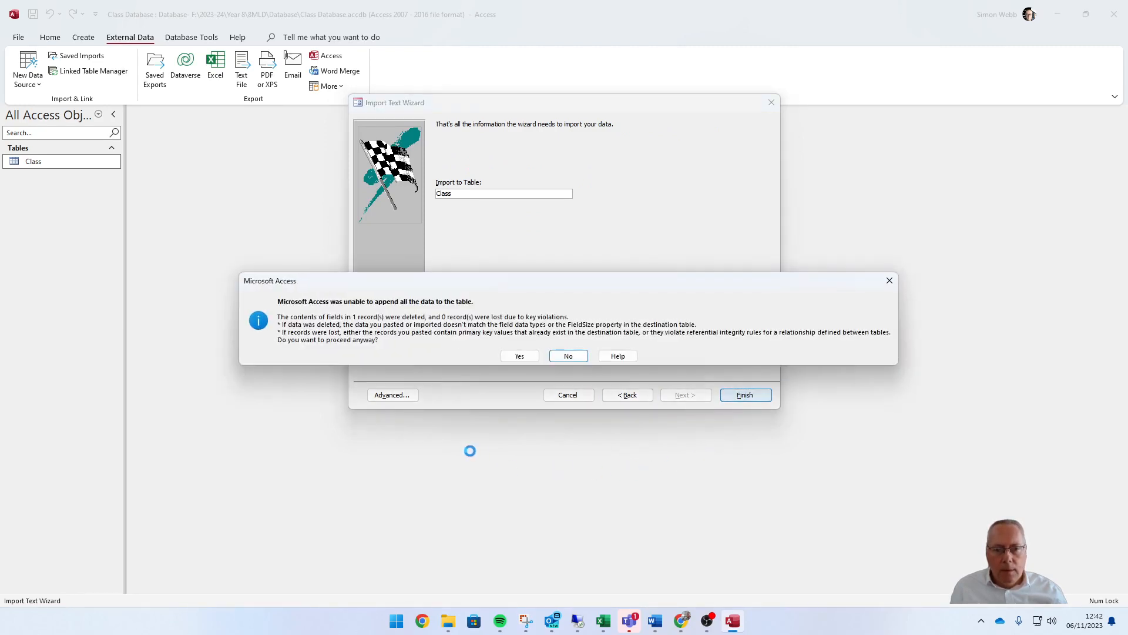
pyautogui.click(518, 355)
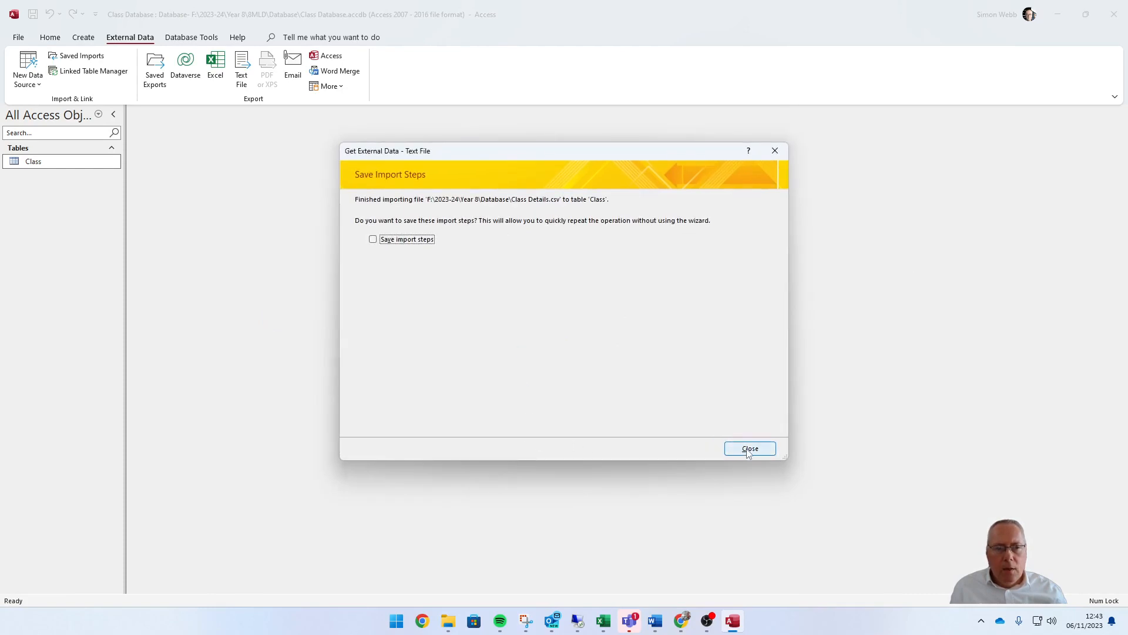
pyautogui.click(749, 447)
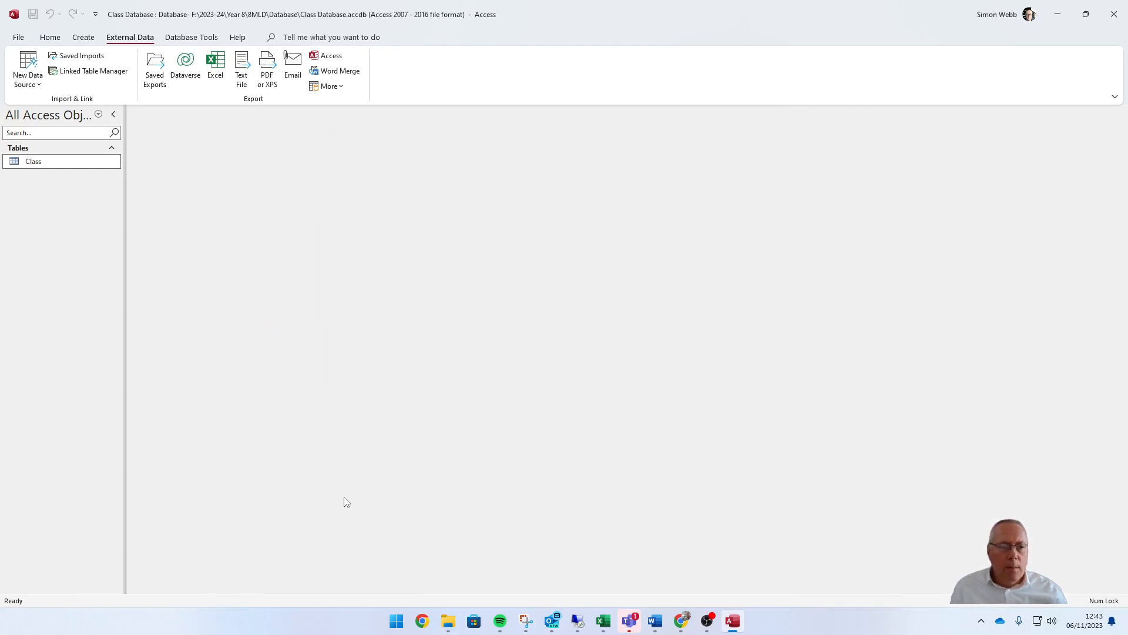
pyautogui.click(61, 161)
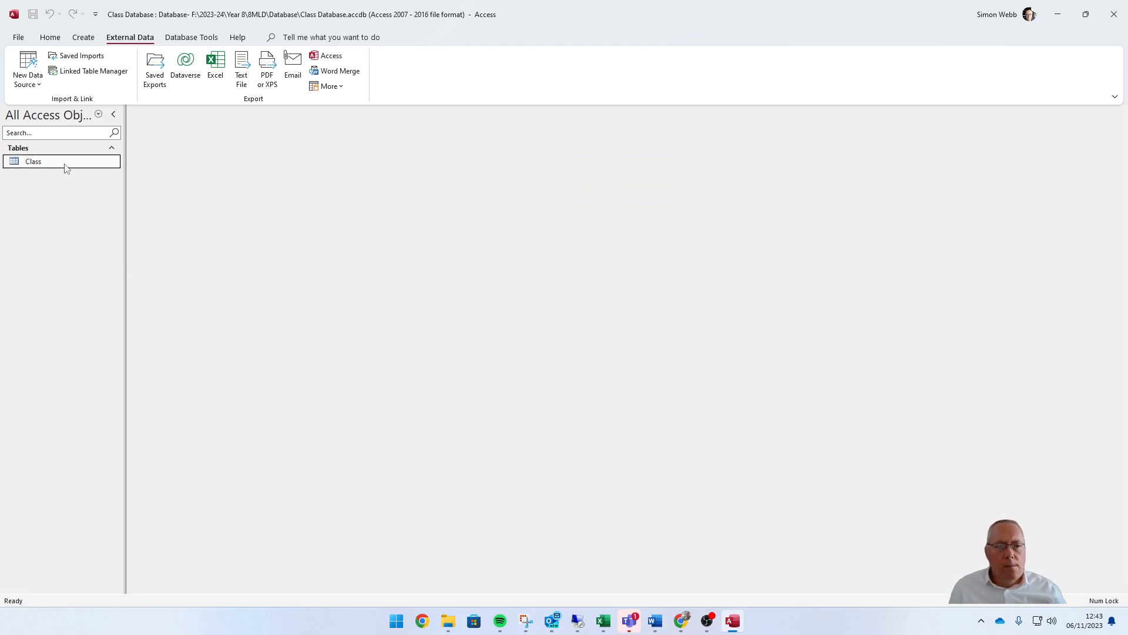
pyautogui.doubleClick(33, 161)
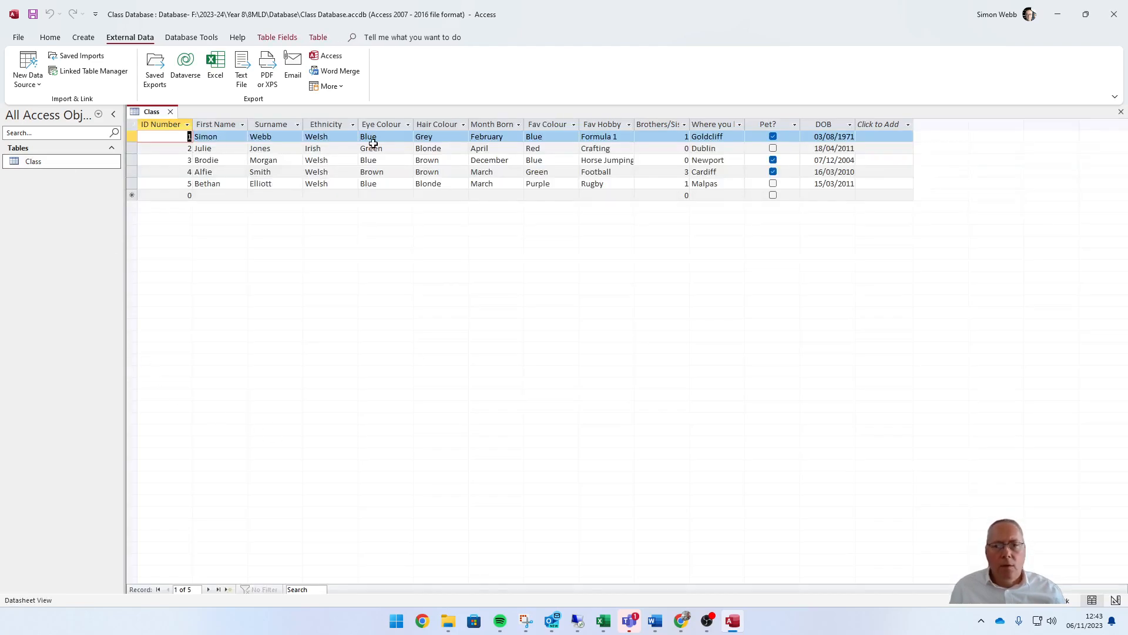